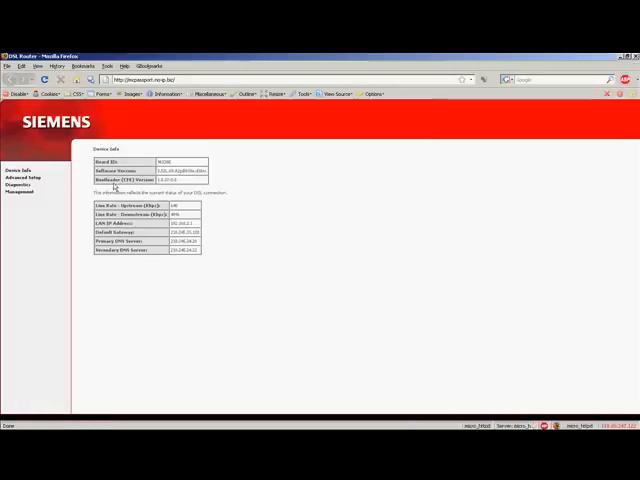
- Add a new WAN connection with the default VPI/VCI and Bridging, reaching the summary page
{"action": "left_click", "coordinate": [23, 178]}
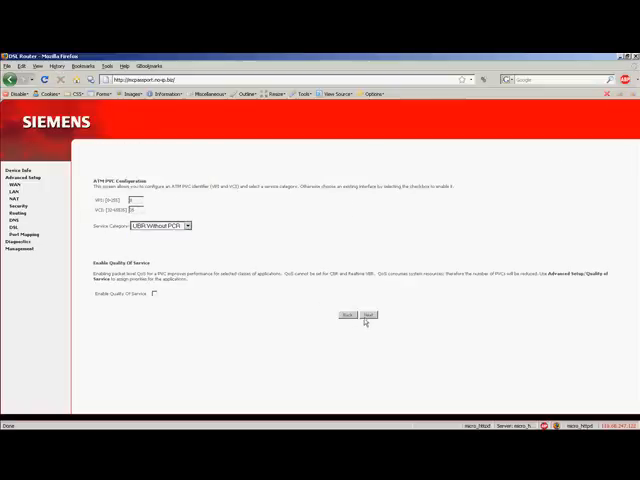
{"action": "left_click", "coordinate": [367, 316]}
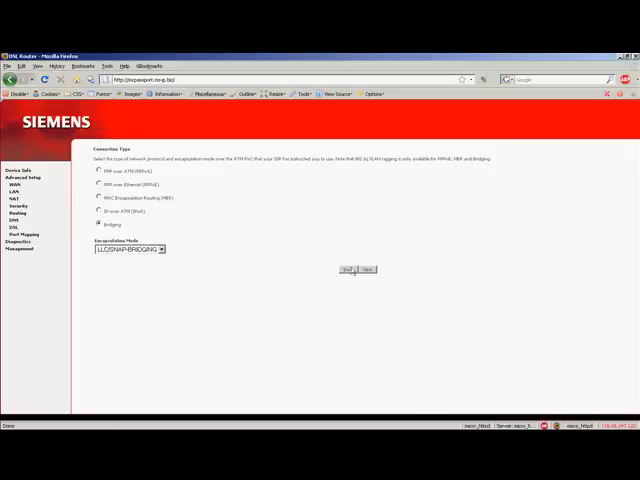
{"action": "left_click", "coordinate": [368, 269]}
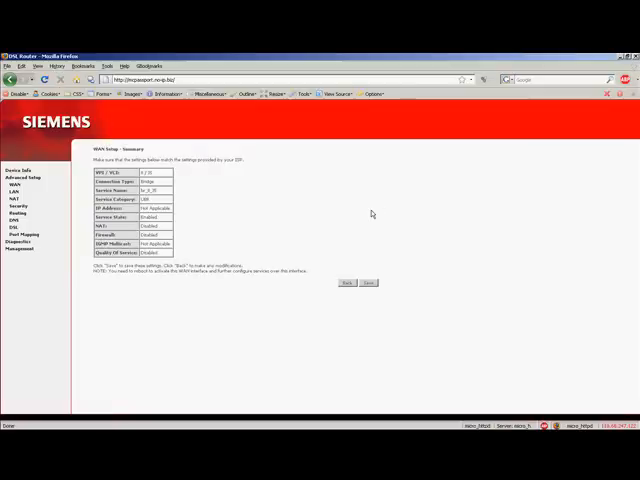
{"action": "mouse_move", "coordinate": [32, 186]}
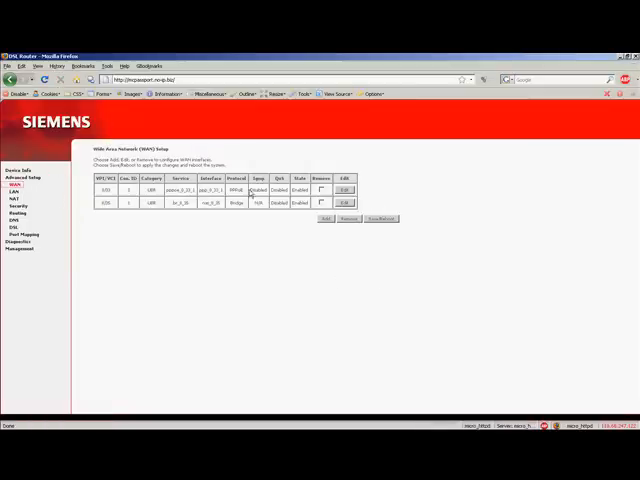
- Open the PPPoE connection for editing and step through its PVC and connection-type pages
{"action": "left_click", "coordinate": [345, 189]}
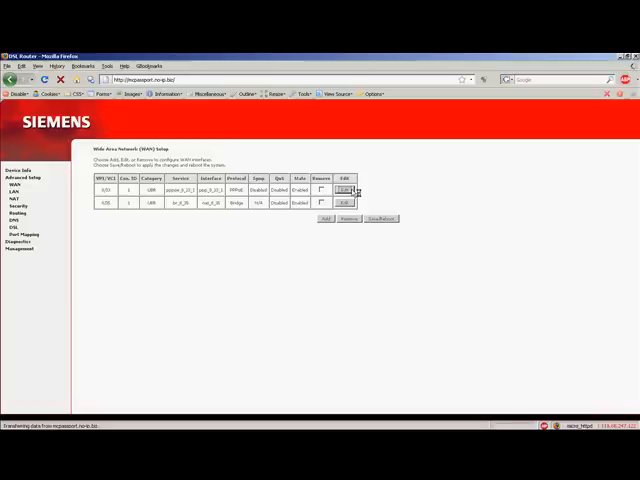
{"action": "left_click", "coordinate": [344, 188]}
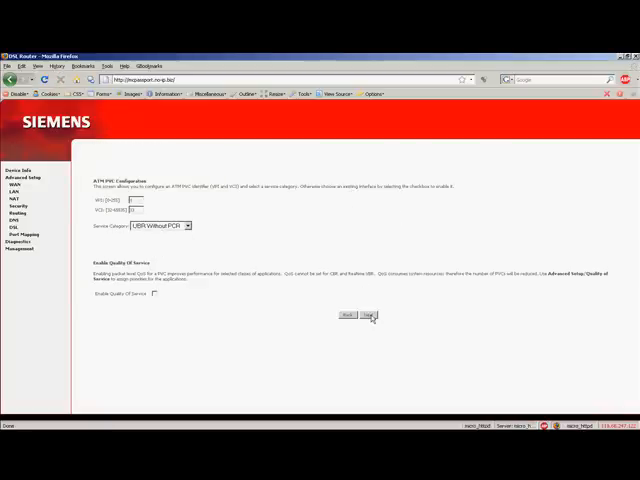
{"action": "left_click", "coordinate": [367, 315]}
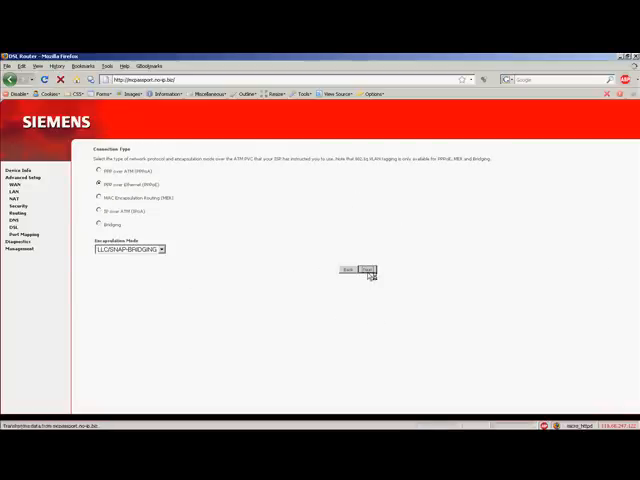
{"action": "left_click", "coordinate": [367, 269]}
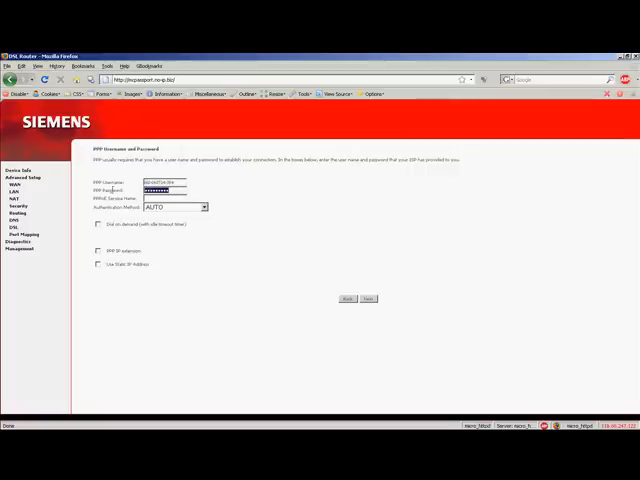
- Reveal the stored PPP password with the browser's Show Passwords form tool
{"action": "left_click", "coordinate": [104, 93]}
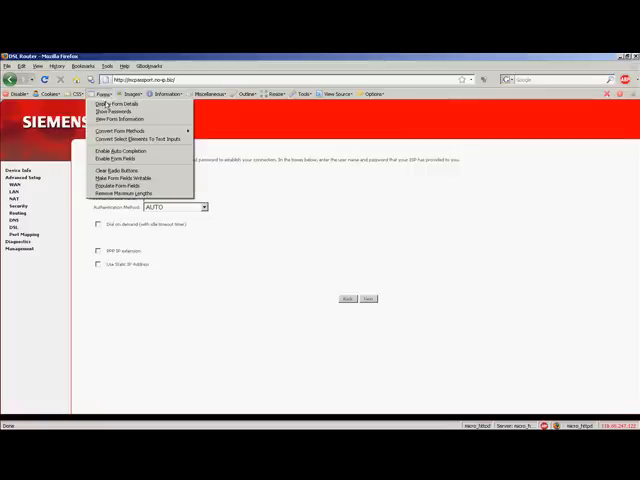
{"action": "left_click", "coordinate": [115, 124]}
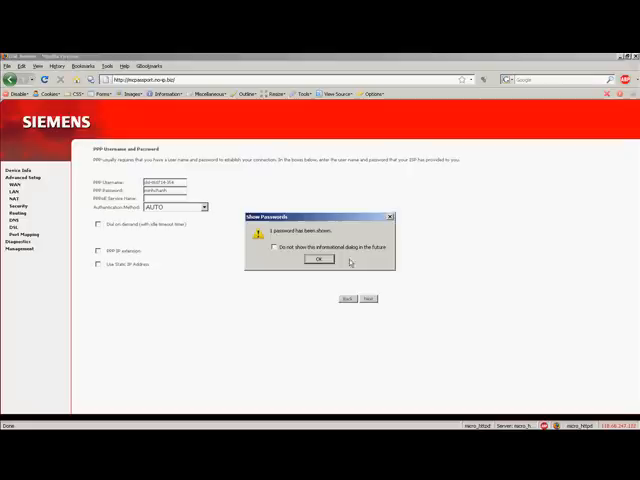
{"action": "left_click", "coordinate": [318, 259]}
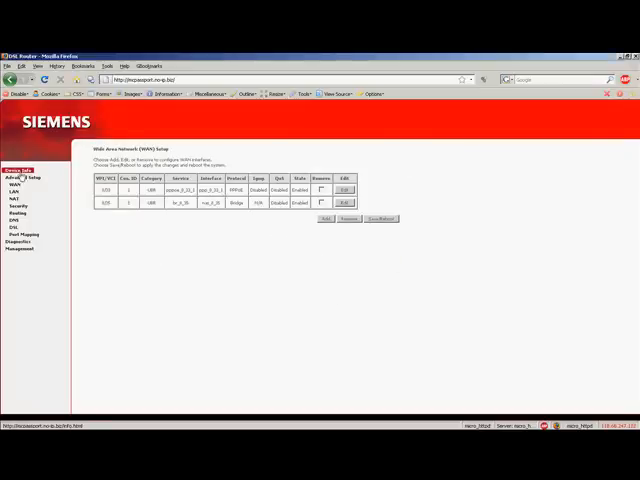
- Review the Device Info pages for WAN statistics, routing table, ARP table and DHCP
{"action": "left_click", "coordinate": [19, 176]}
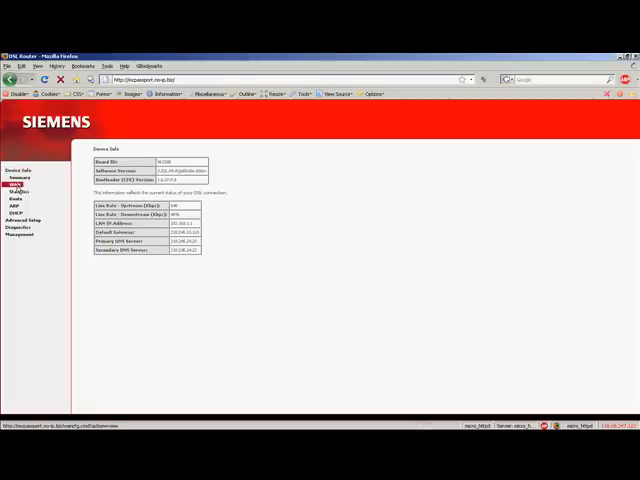
{"action": "left_click", "coordinate": [19, 185]}
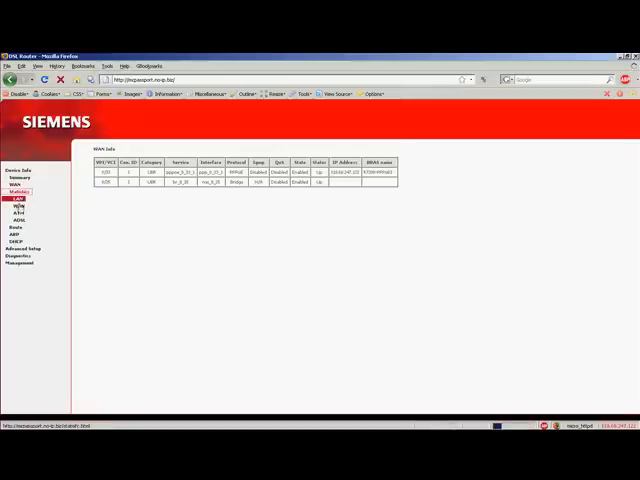
{"action": "left_click", "coordinate": [18, 198]}
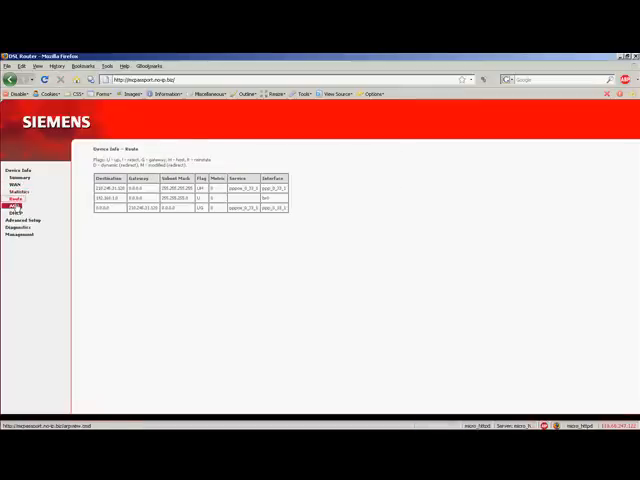
{"action": "left_click", "coordinate": [14, 212]}
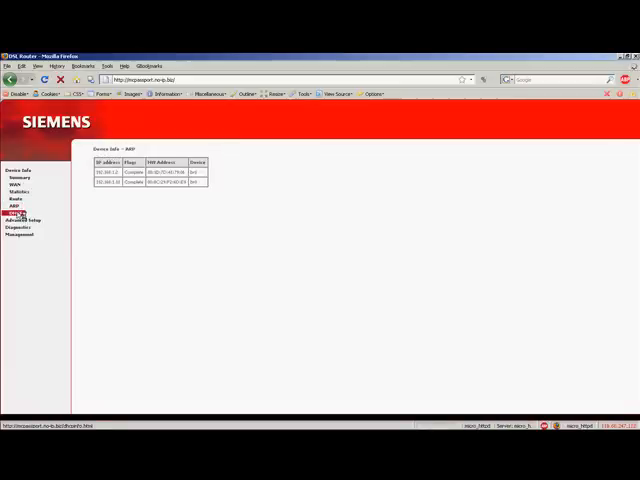
{"action": "left_click", "coordinate": [13, 212]}
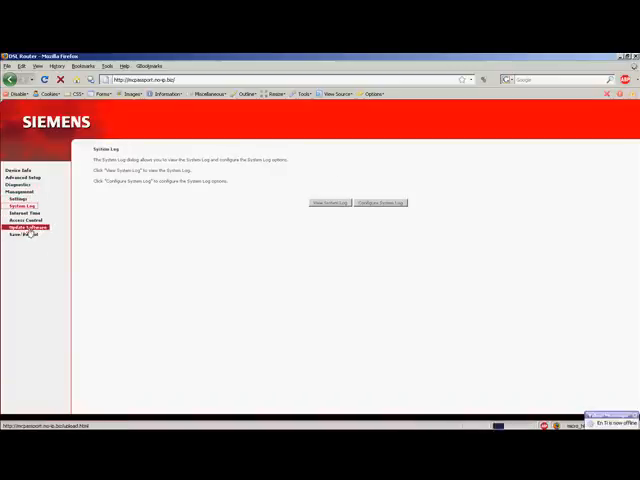
- View the Access Control services list, then go to the Passwords page
{"action": "left_click", "coordinate": [23, 219]}
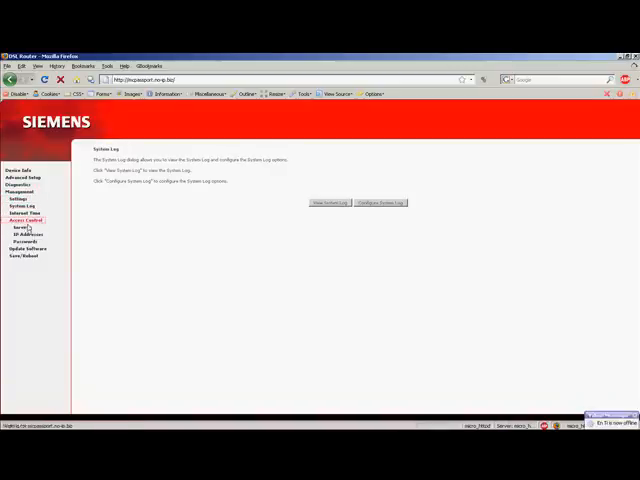
{"action": "left_click", "coordinate": [18, 228]}
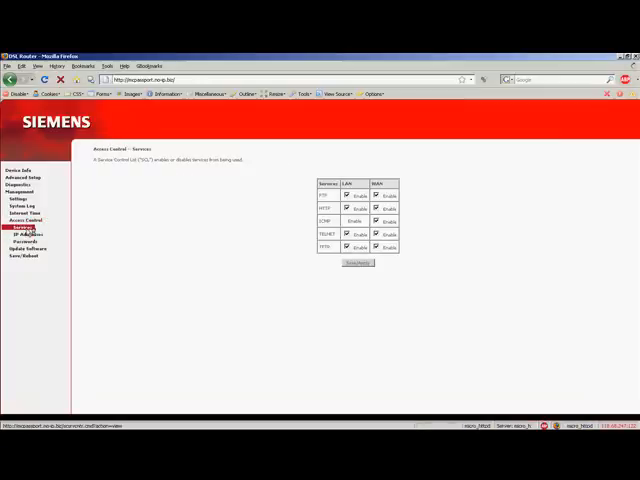
{"action": "left_click", "coordinate": [22, 241]}
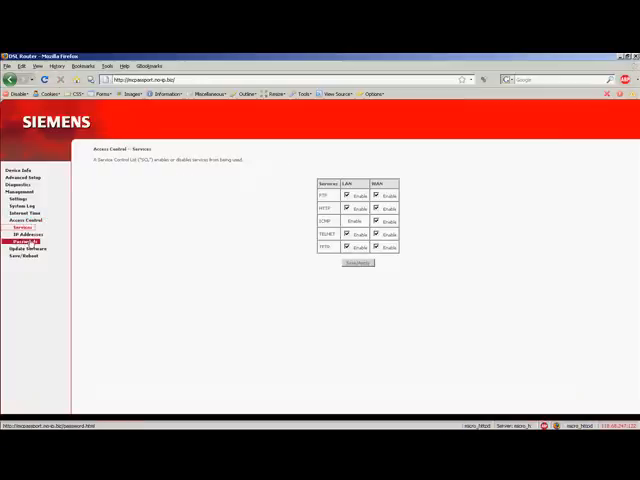
{"action": "left_click", "coordinate": [24, 241]}
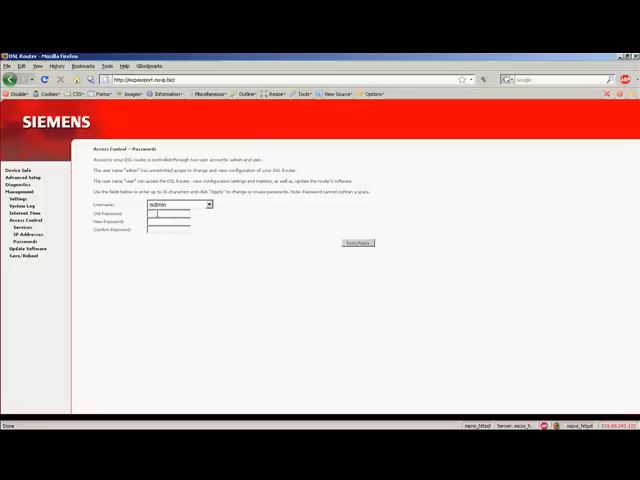
- Enter the admin account's old, new and confirmation passwords
{"action": "type", "text": "****"}
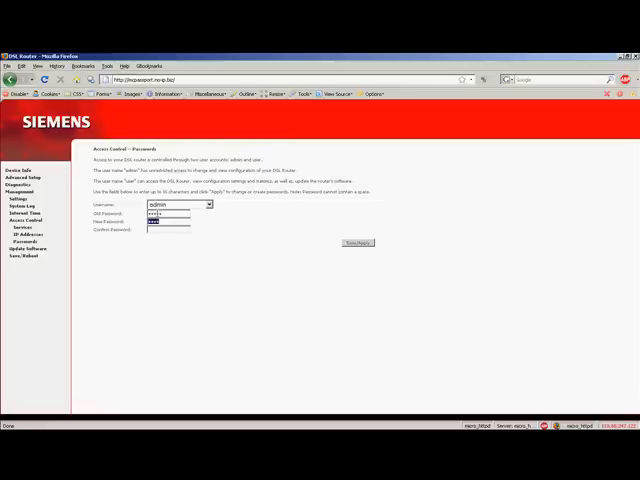
{"action": "type", "text": "••••"}
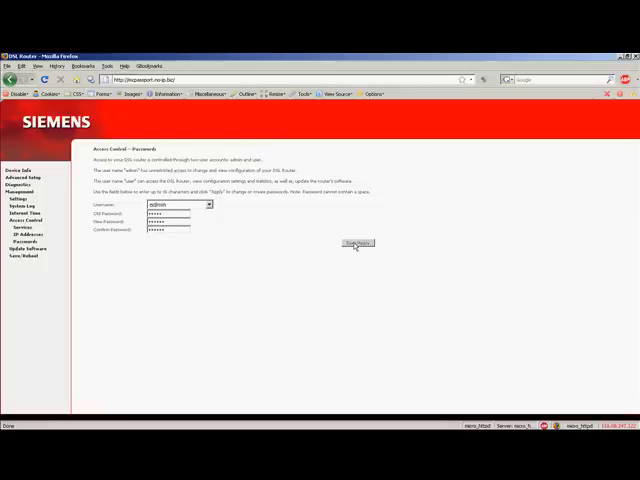
{"action": "mouse_move", "coordinate": [438, 320]}
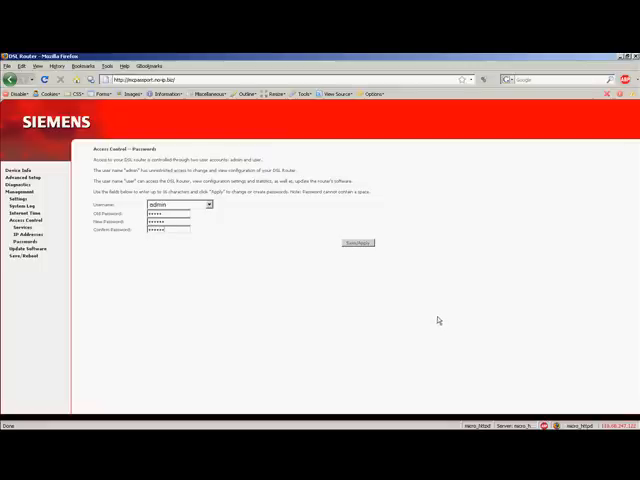